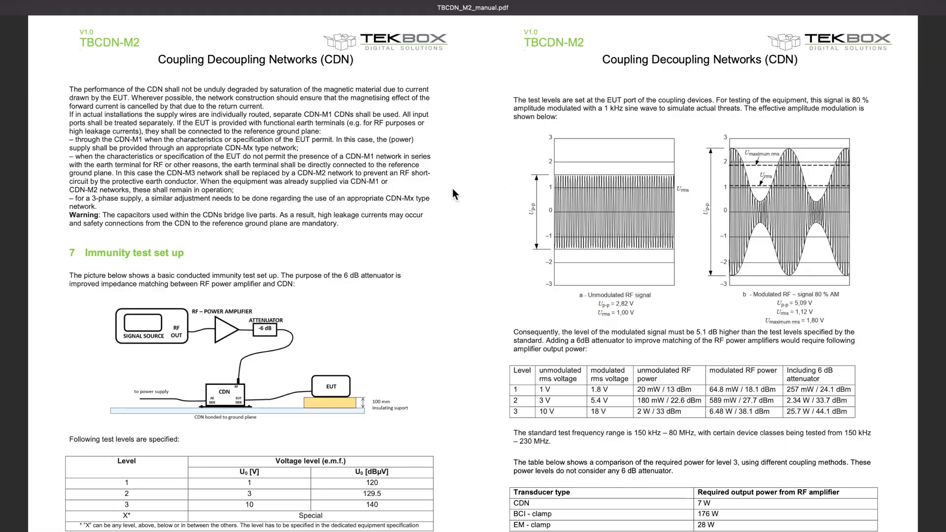
pyautogui.moveTo(122, 346)
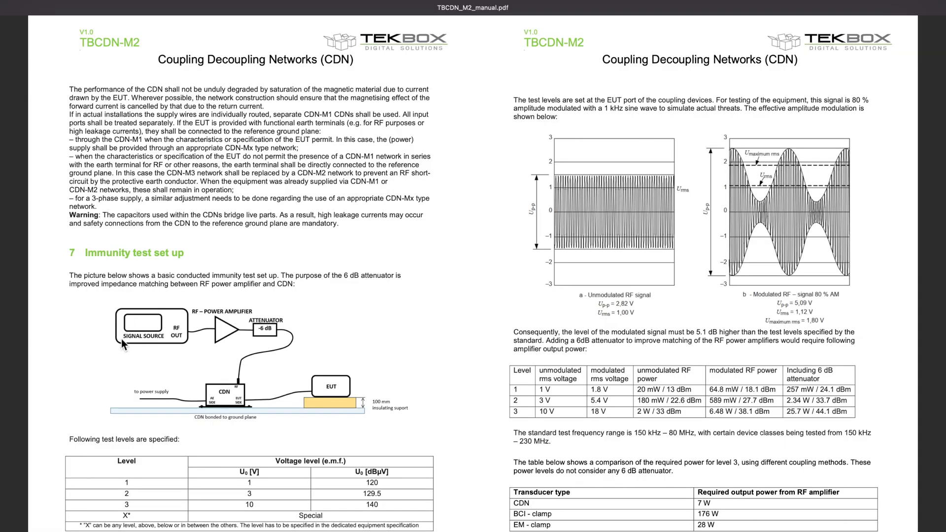
pyautogui.moveTo(198, 387)
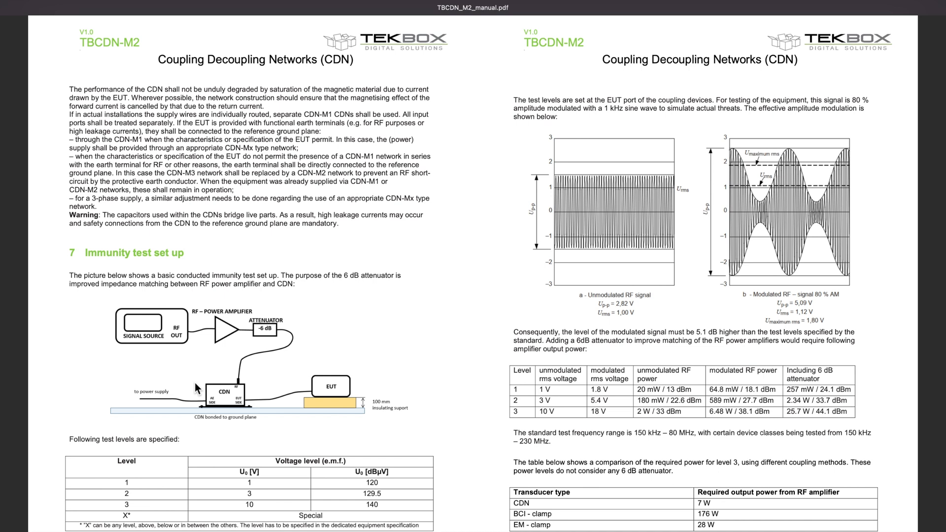
pyautogui.moveTo(243, 398)
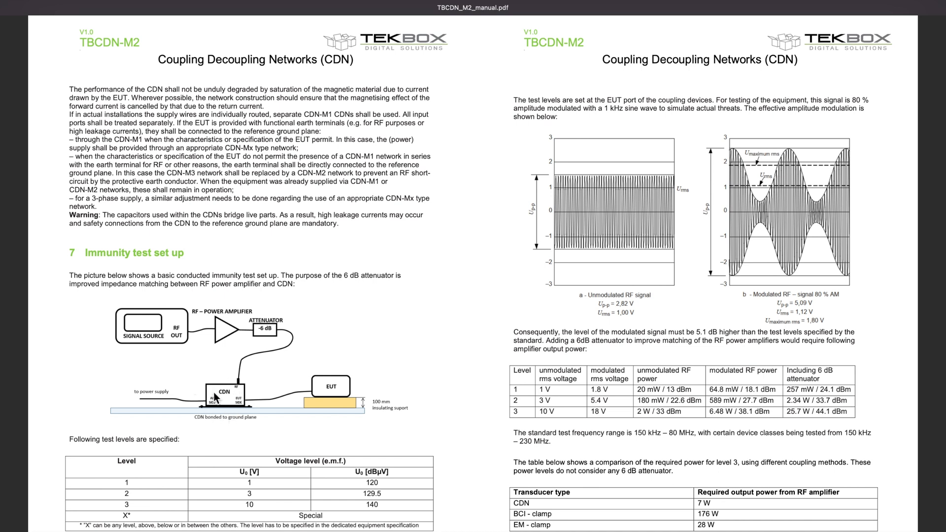
pyautogui.moveTo(229, 416)
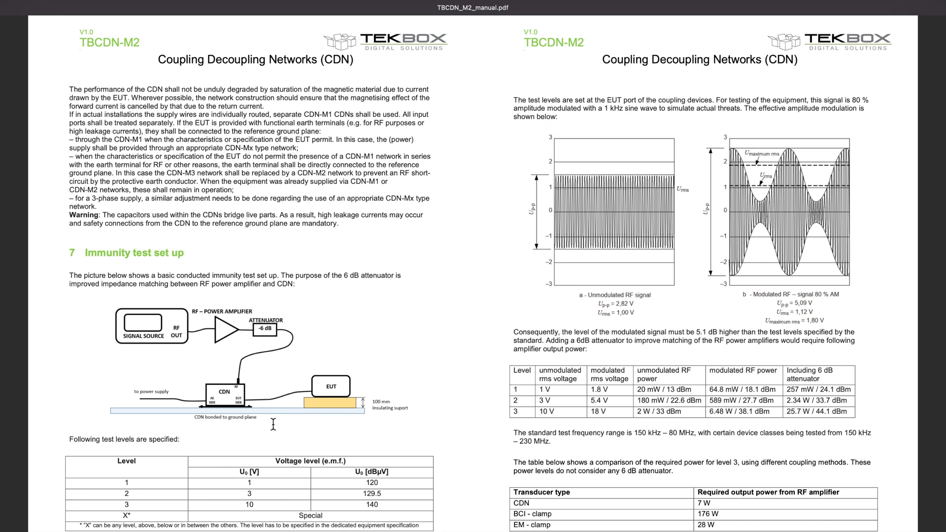
pyautogui.moveTo(245, 409)
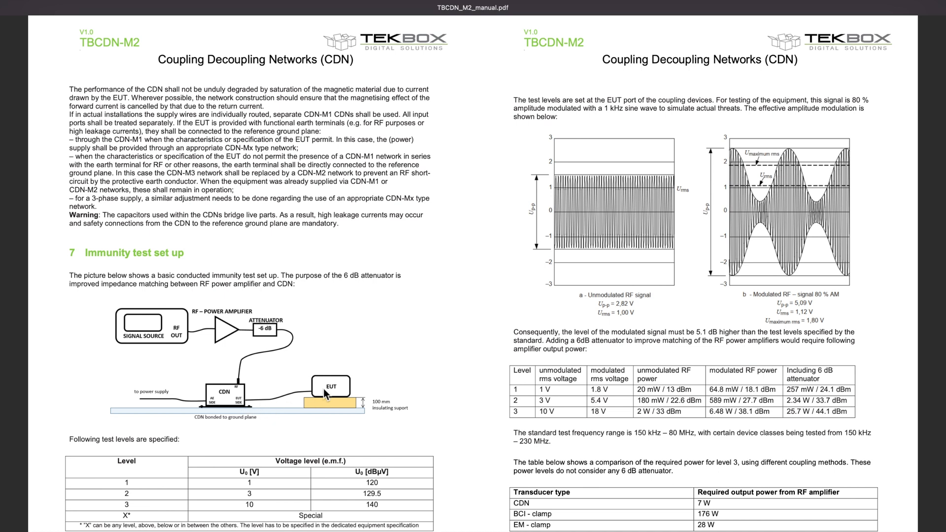
pyautogui.moveTo(301, 398)
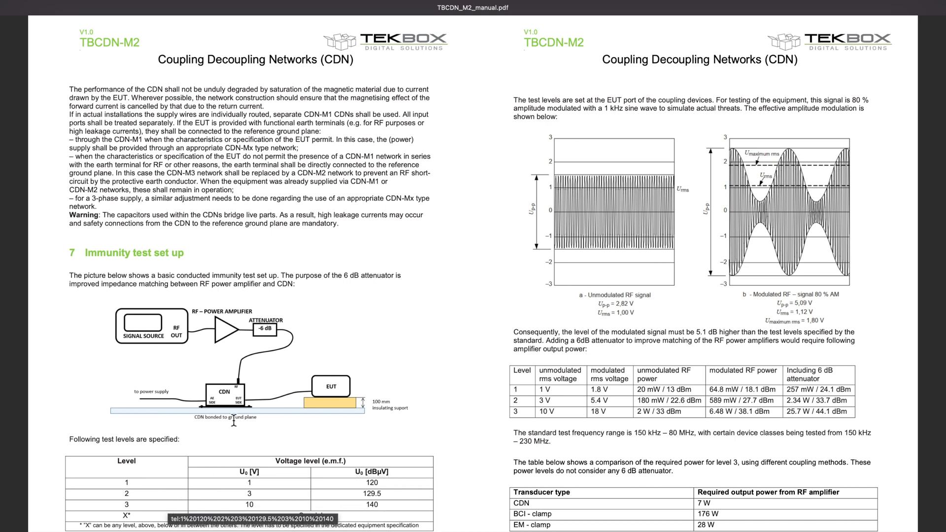
pyautogui.moveTo(413, 326)
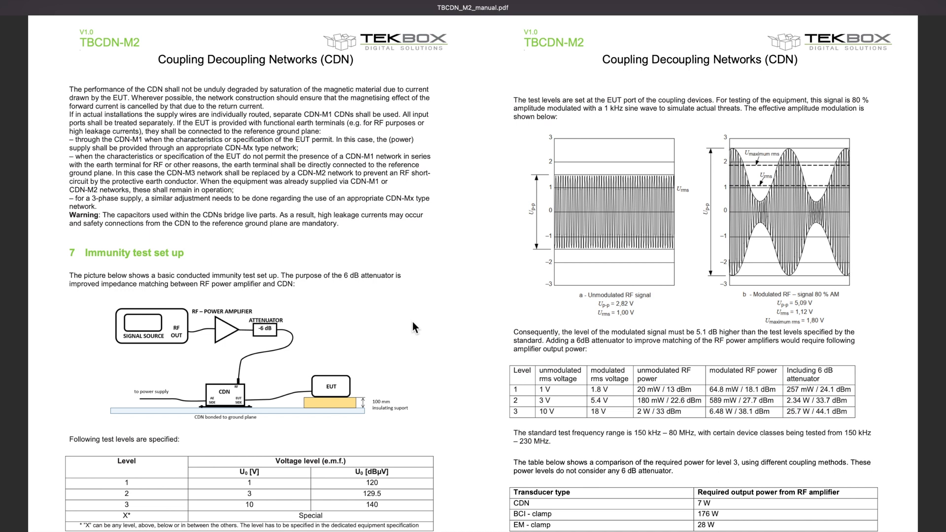
pyautogui.moveTo(607, 197)
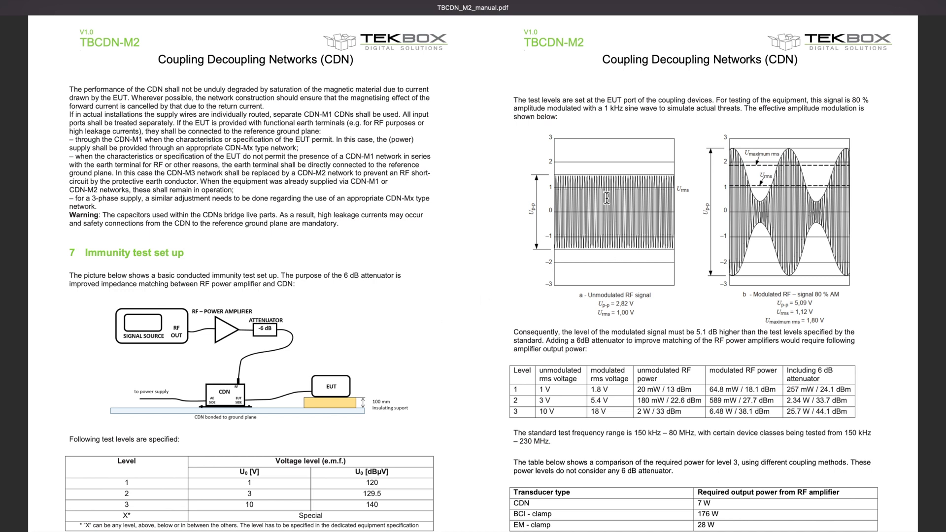
pyautogui.moveTo(764, 180)
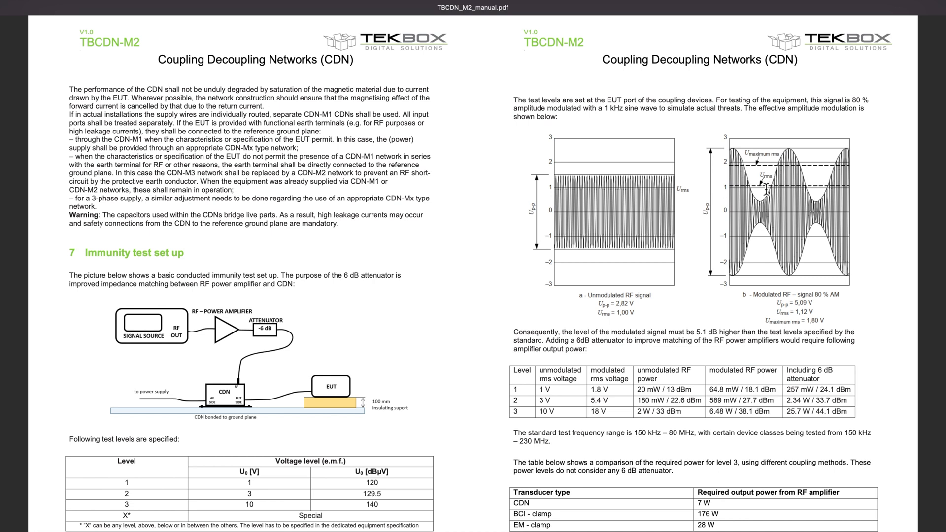
pyautogui.moveTo(802, 204)
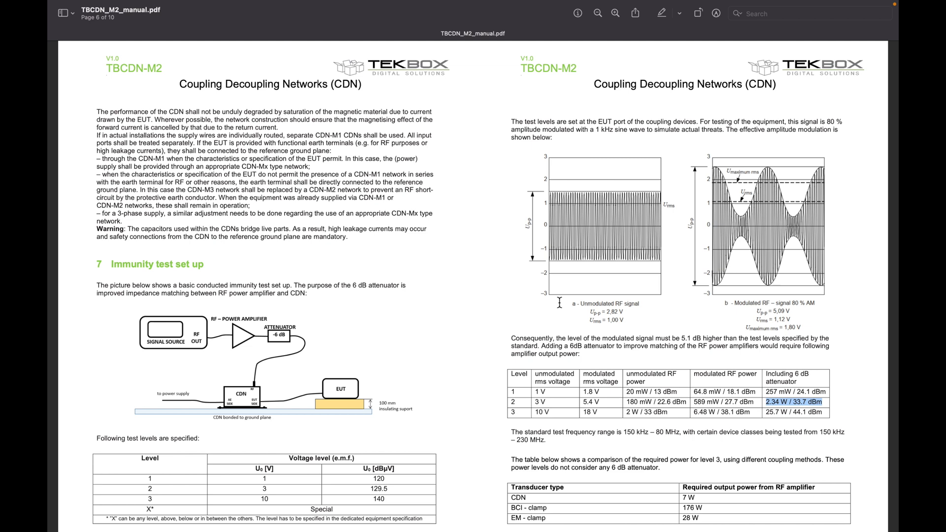
pyautogui.moveTo(629, 211)
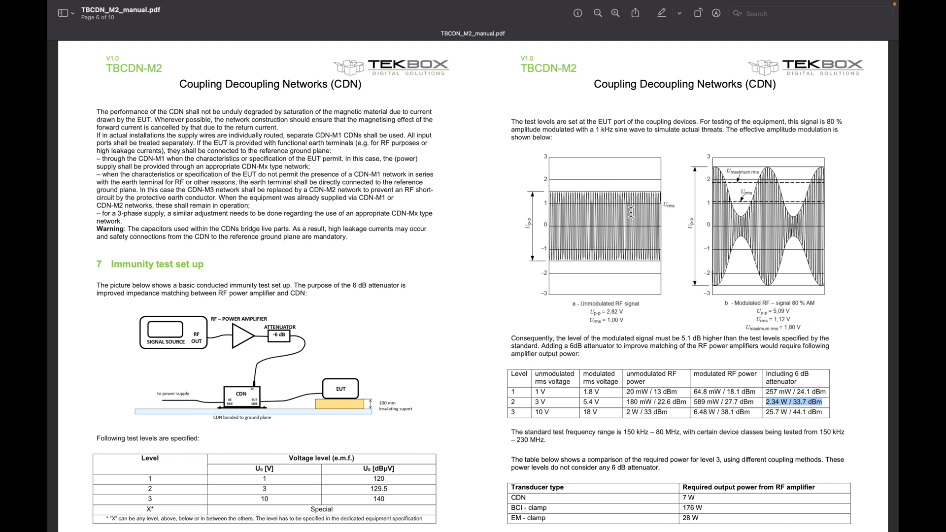
pyautogui.moveTo(751, 212)
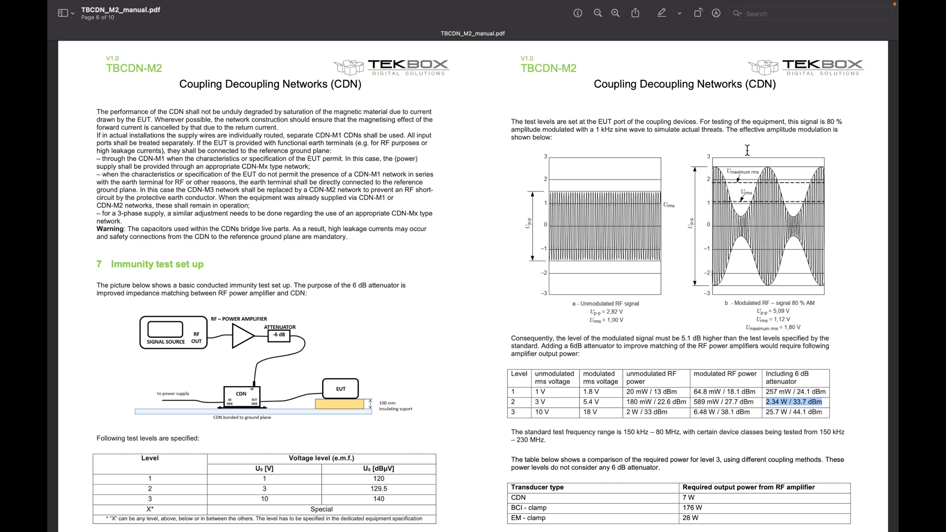
pyautogui.scroll(-3)
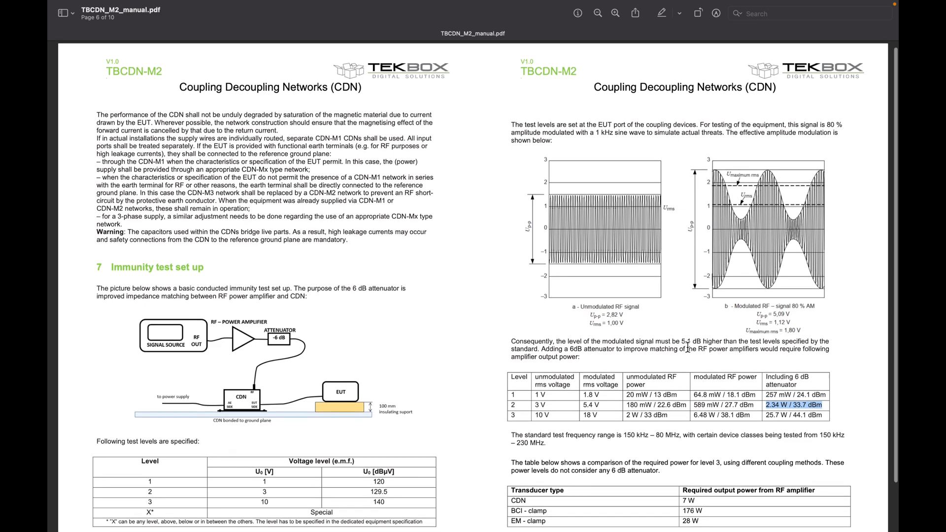
pyautogui.scroll(3)
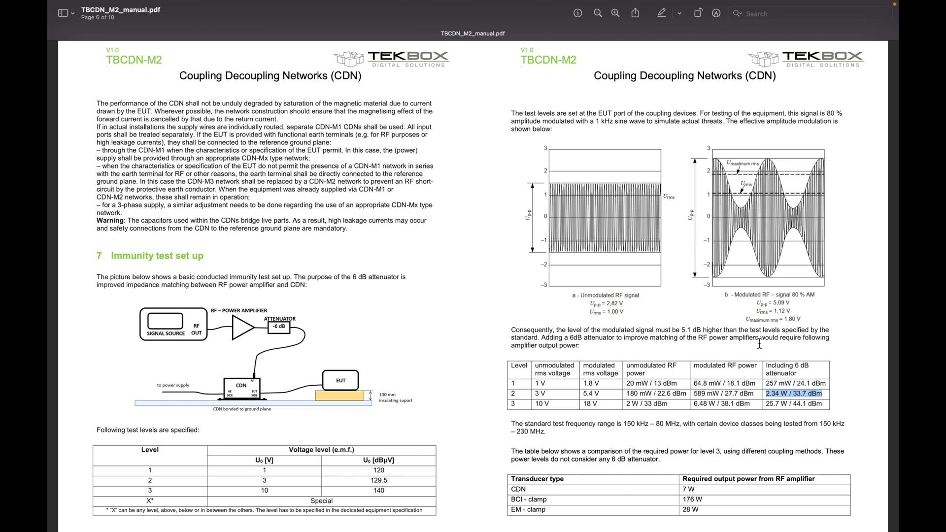
pyautogui.moveTo(820, 395)
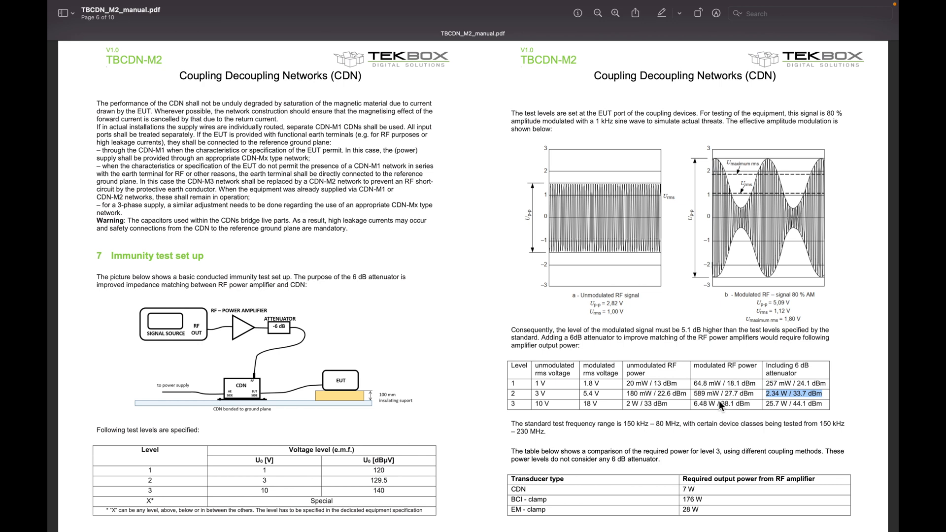
pyautogui.moveTo(723, 409)
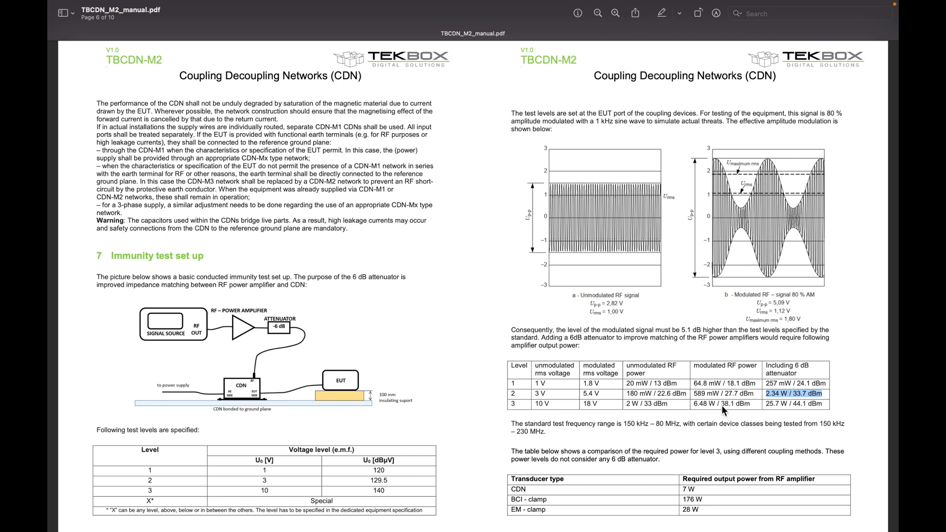